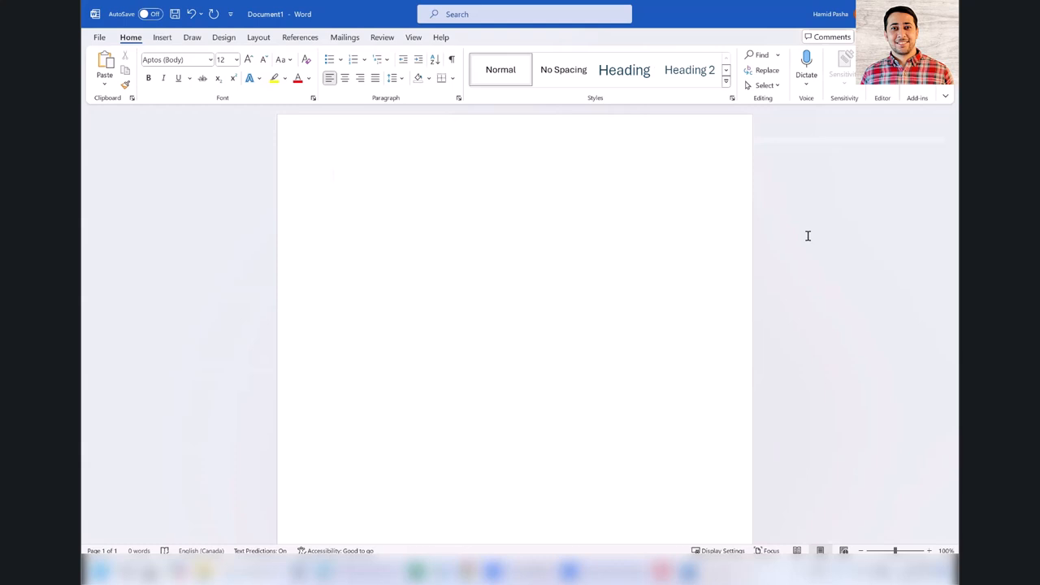
Write 'My notes:' followed by dashed Task 1 and Task 2 lines that Word auto-bullets
left_click(331, 176)
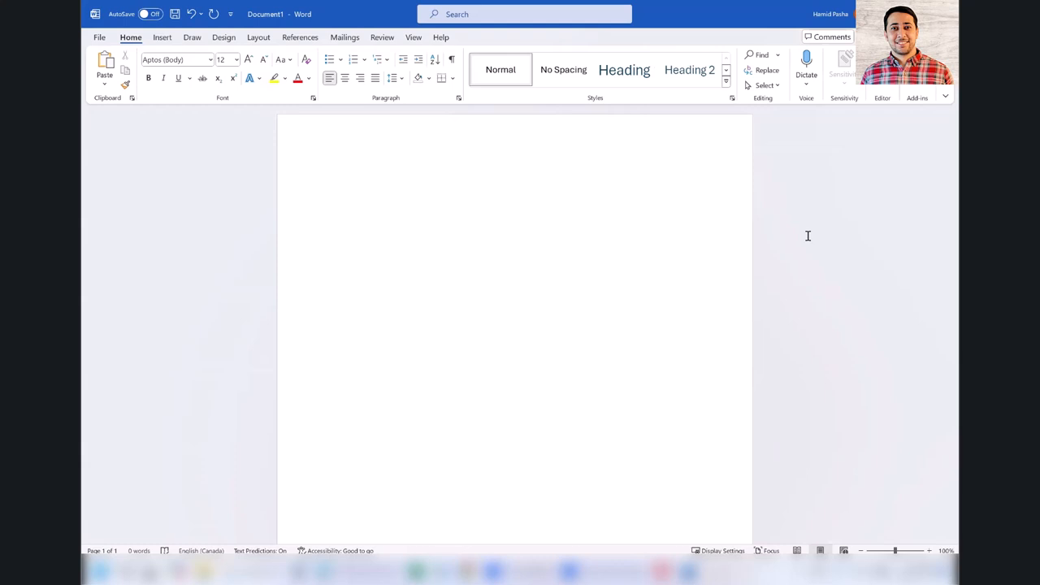
type("My notes:")
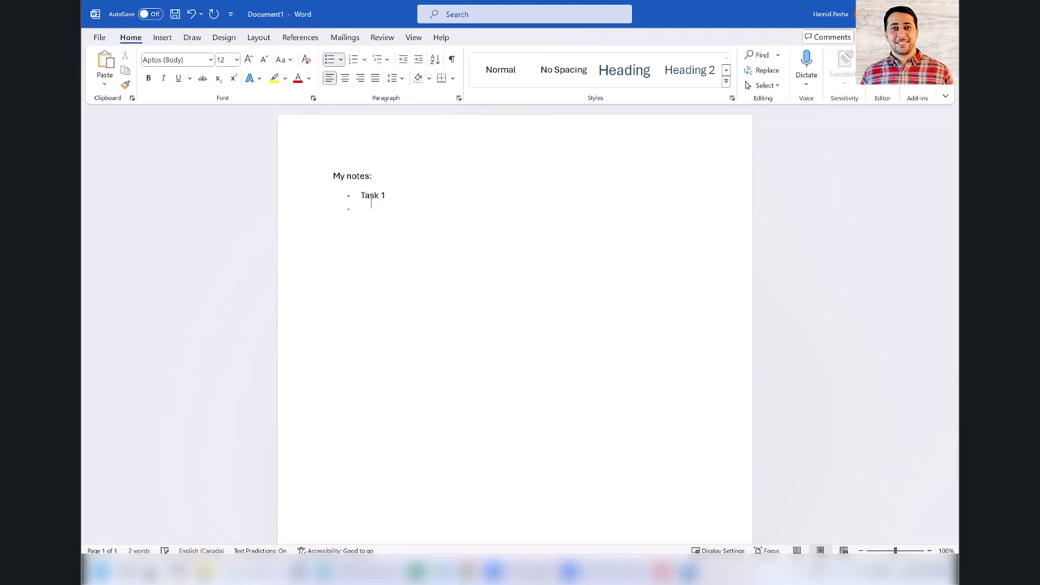
type("Task 2")
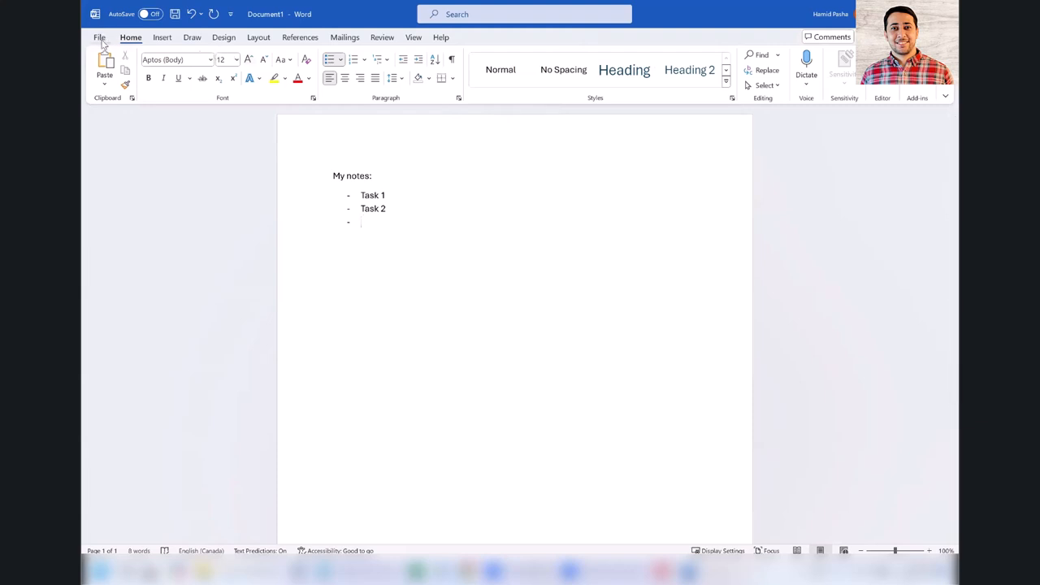
Reach the Word Options window from the File menu
left_click(99, 37)
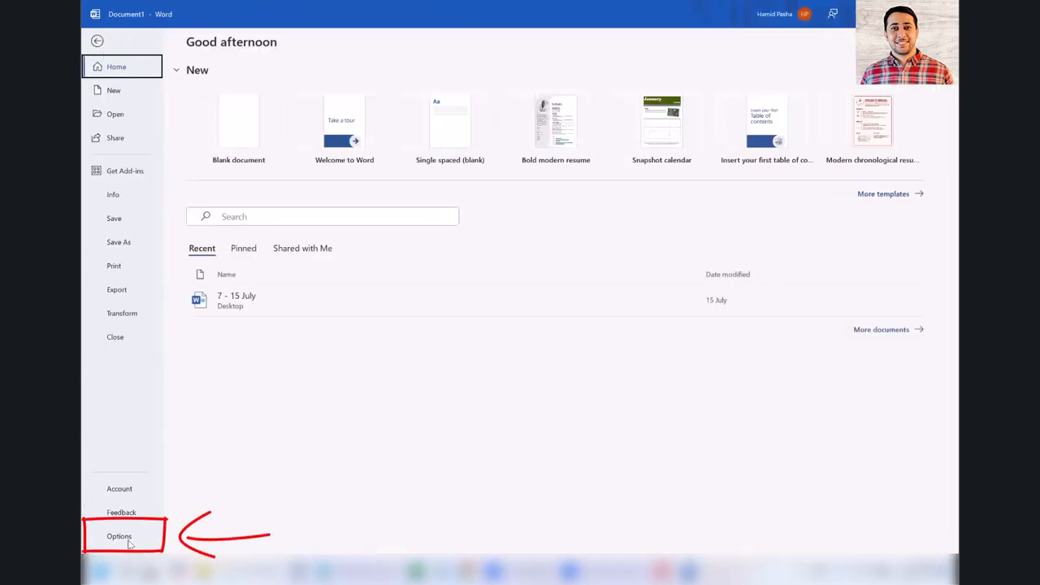
left_click(118, 536)
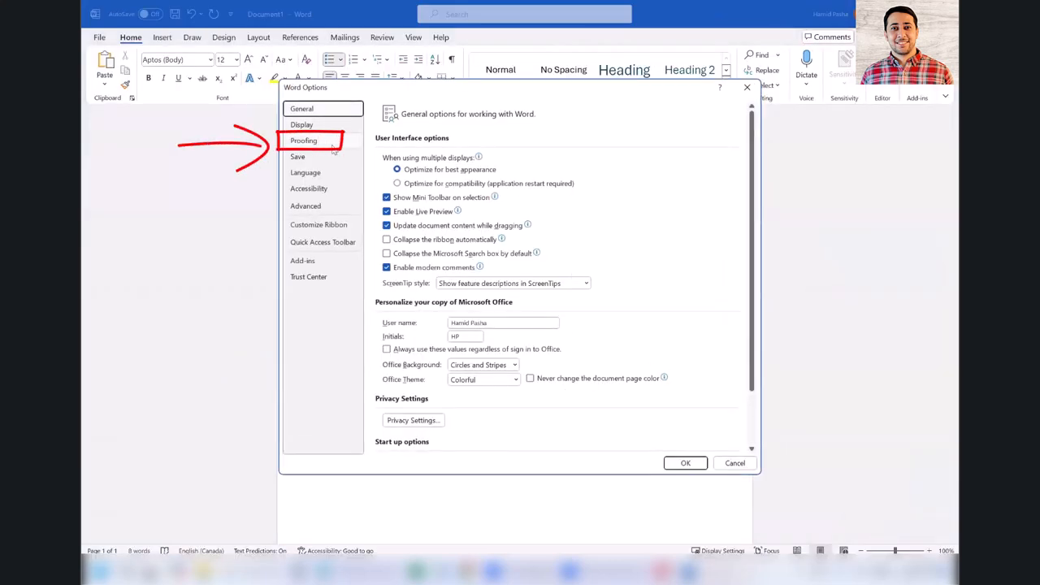
Bring up the AutoCorrect dialog from the Proofing settings
left_click(302, 139)
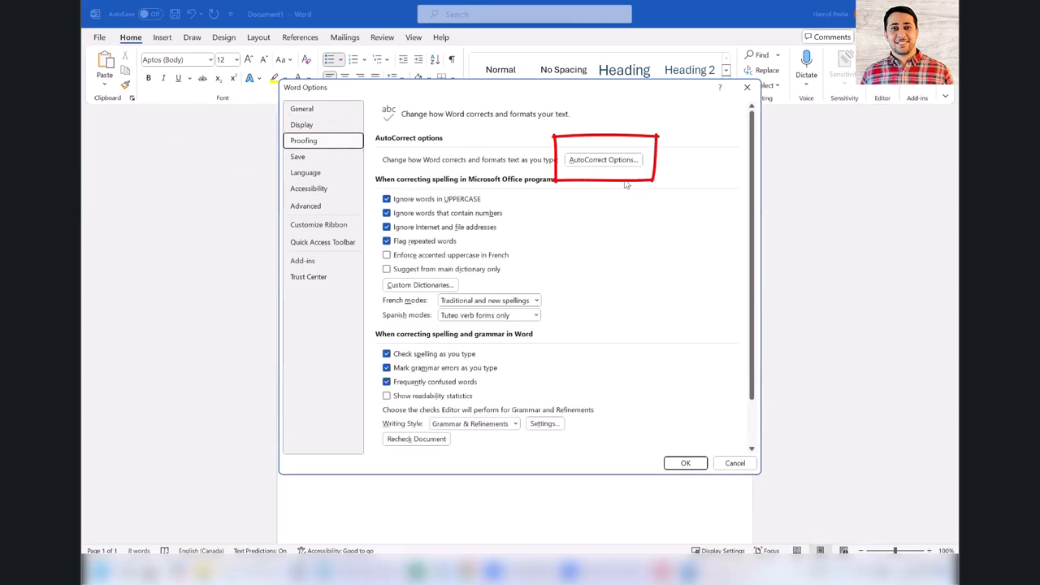
mouse_move(611, 175)
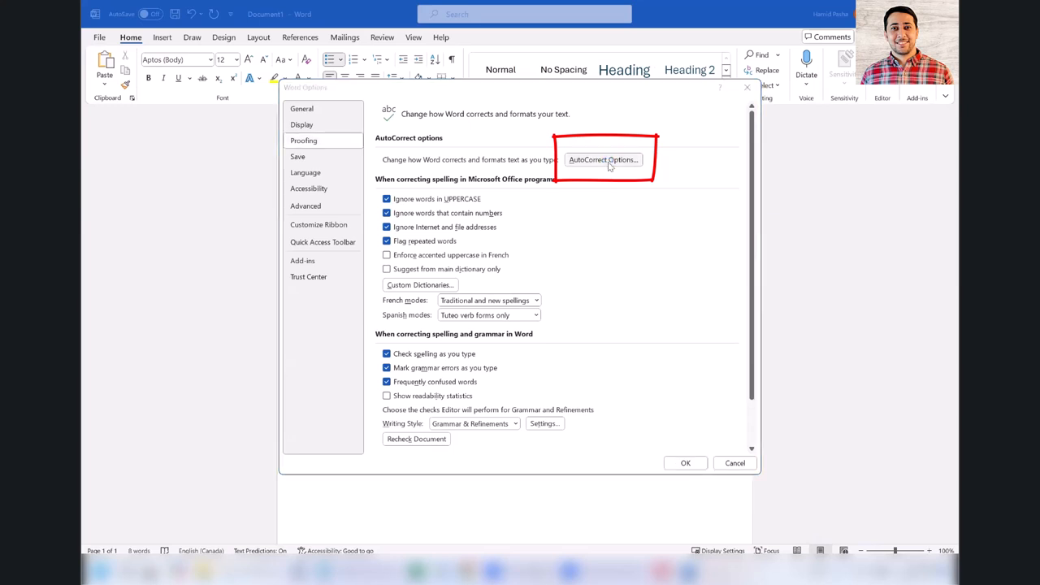
left_click(601, 159)
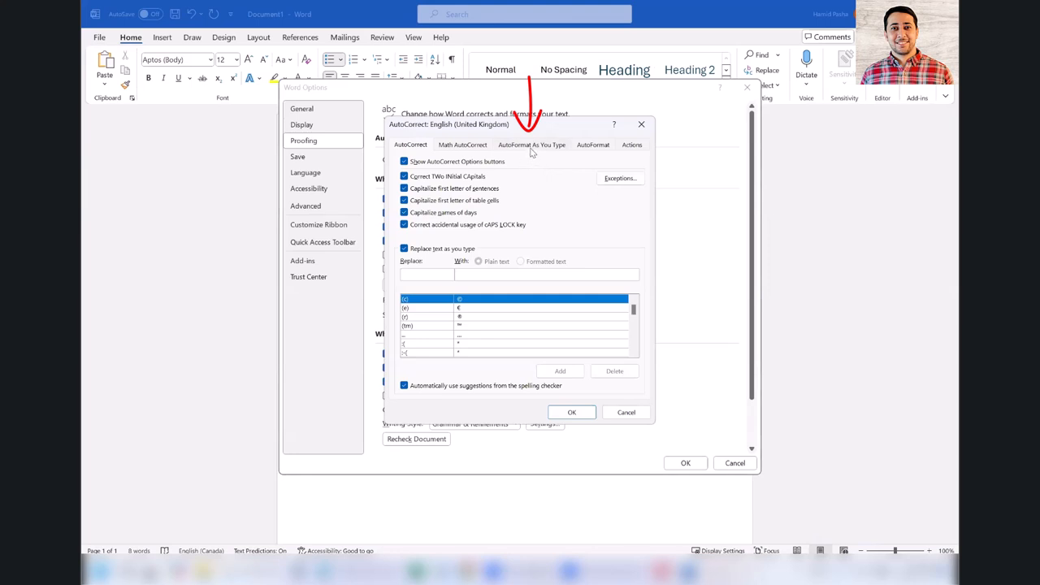
Turn off Automatic bulleted lists under AutoFormat As You Type and confirm both dialogs
left_click(426, 273)
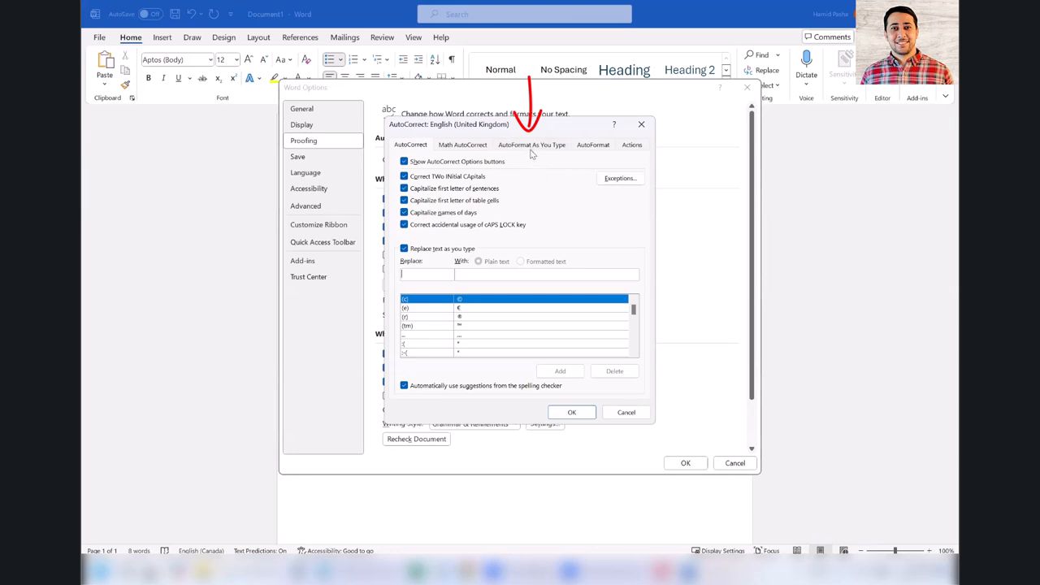
left_click(531, 145)
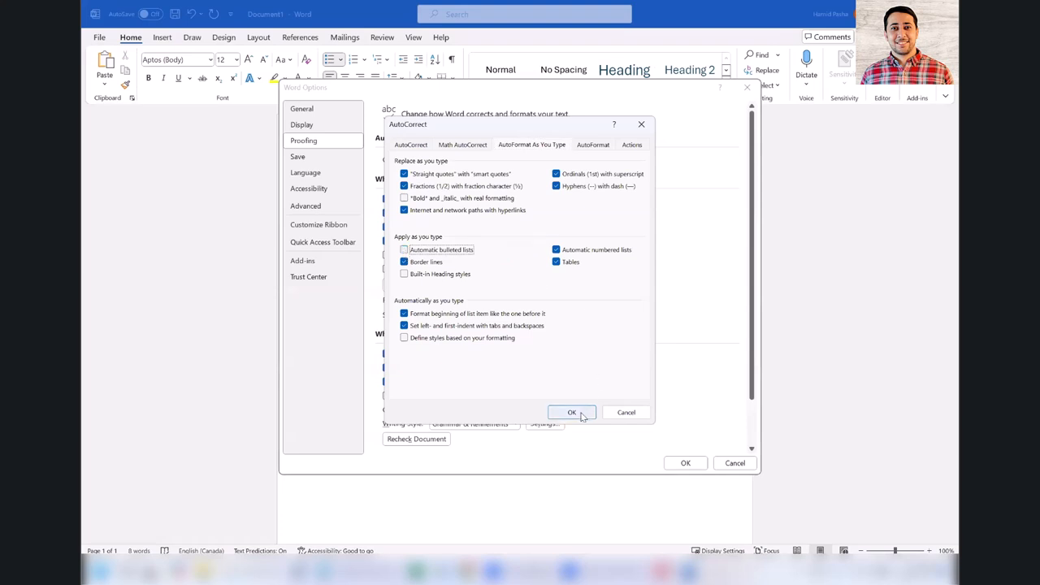
left_click(572, 412)
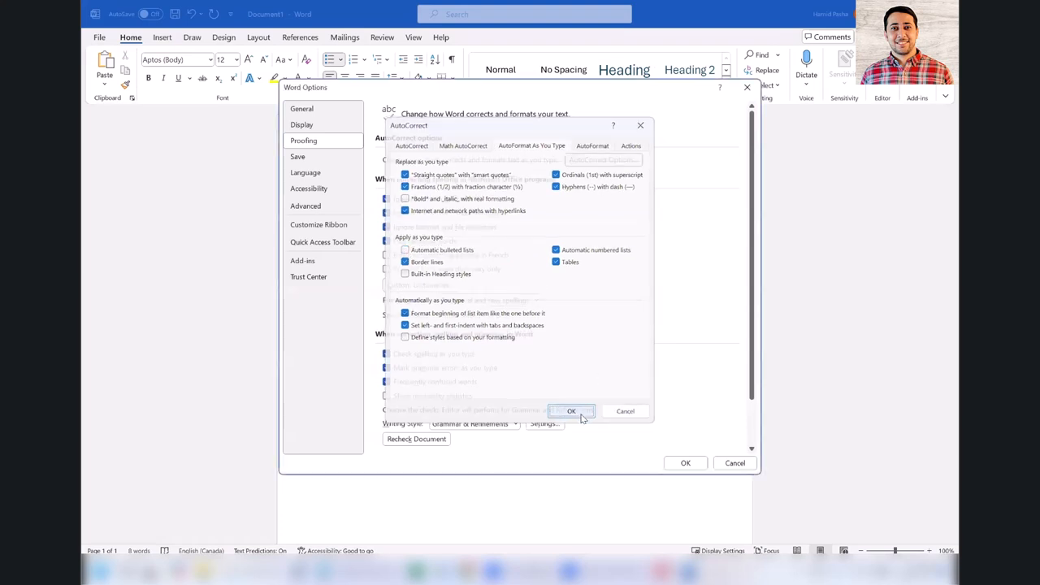
left_click(571, 409)
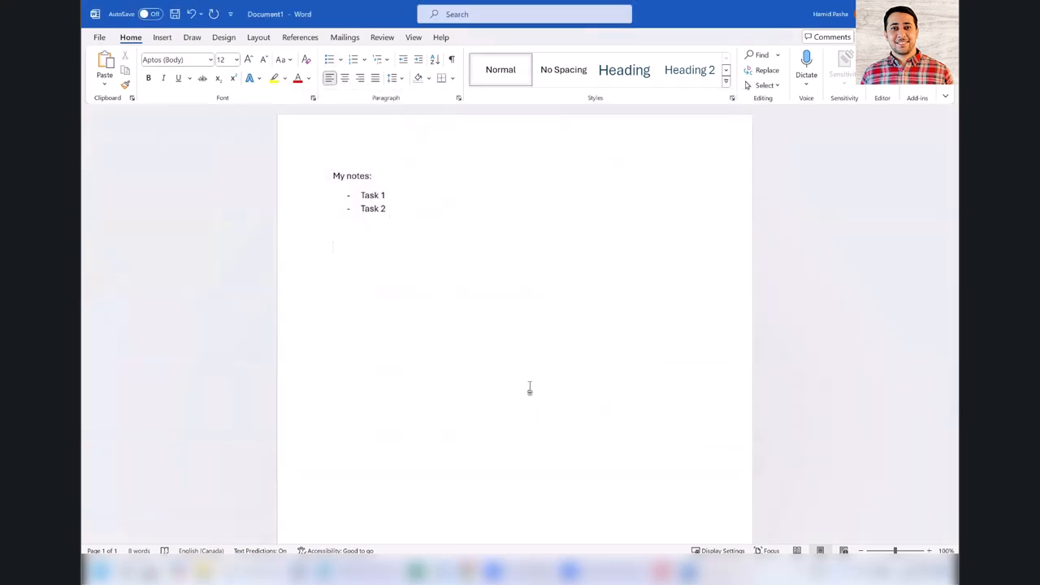
Write a second 'My notes:' block with '- Task 1' and '- Task 2' staying plain text
type("My notes:")
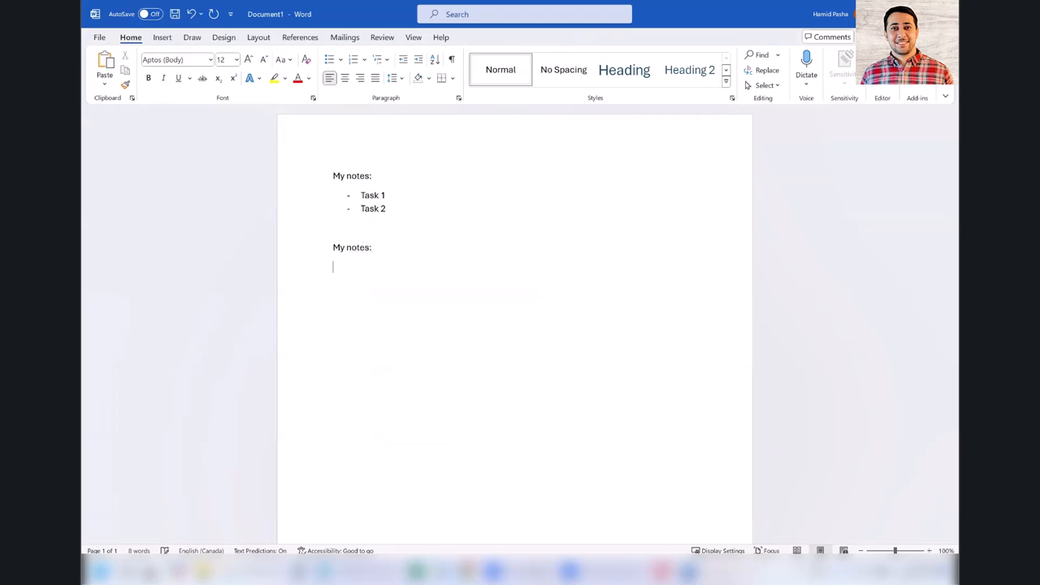
type("- Task 1")
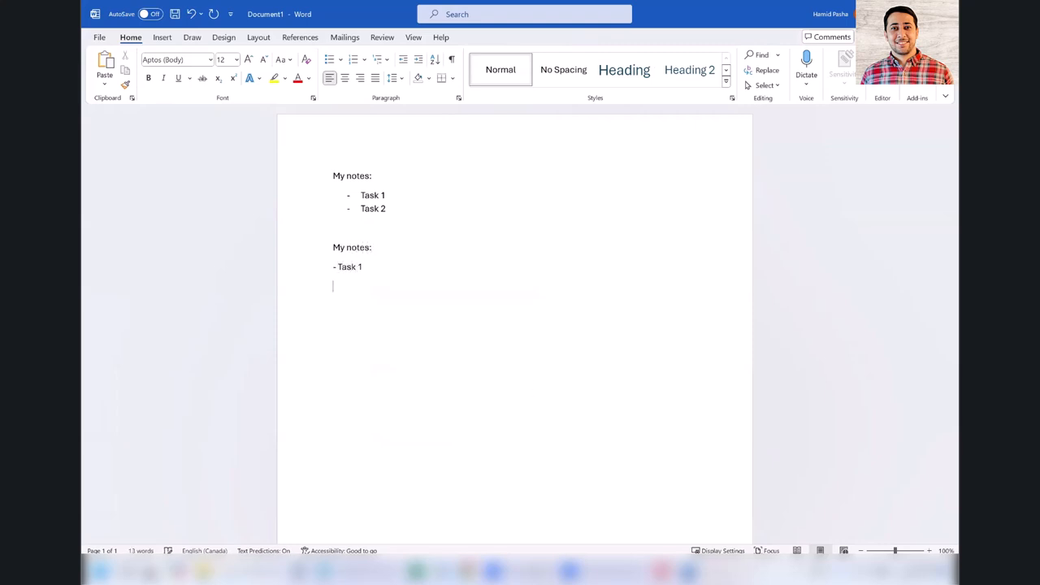
type("- Task 2")
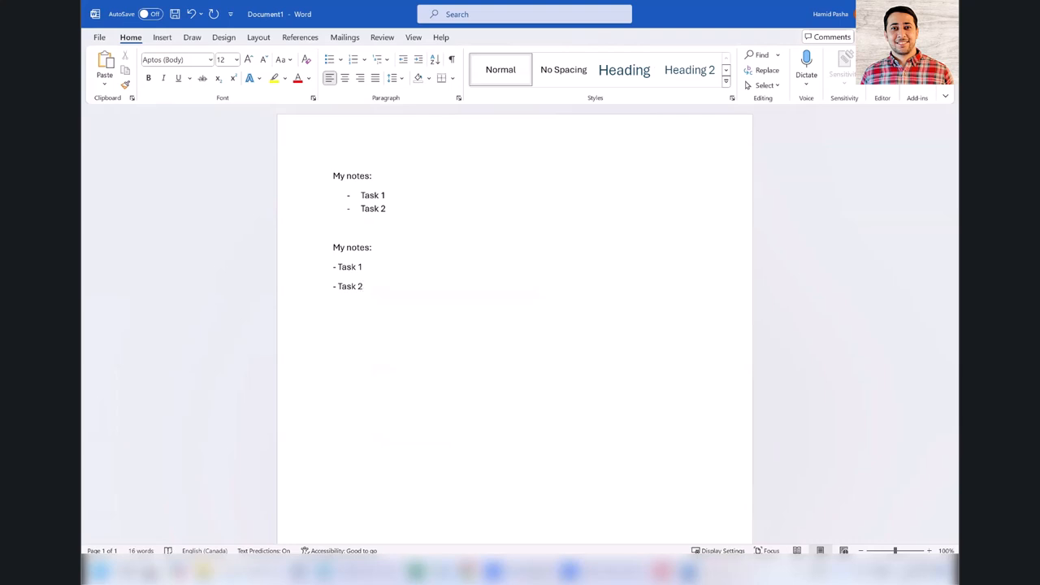